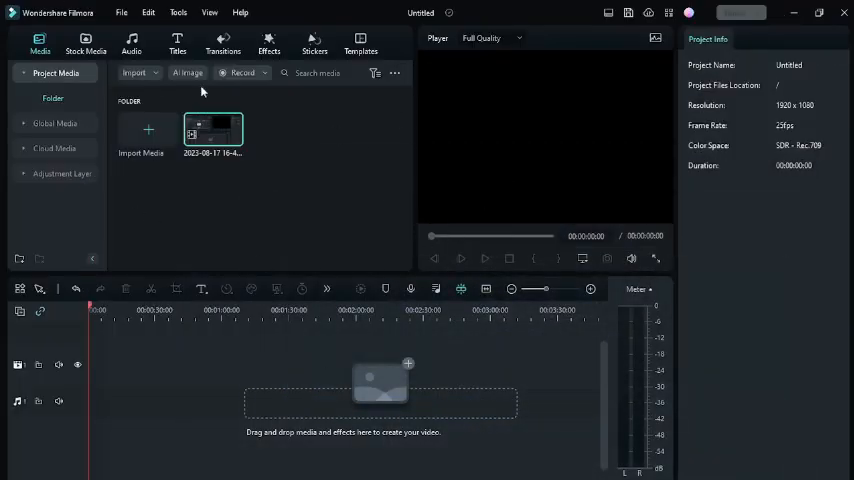
Step: Place the stock clip of a woman writing on a whiteboard onto the timeline
{"action": "left_click", "coordinate": [84, 44]}
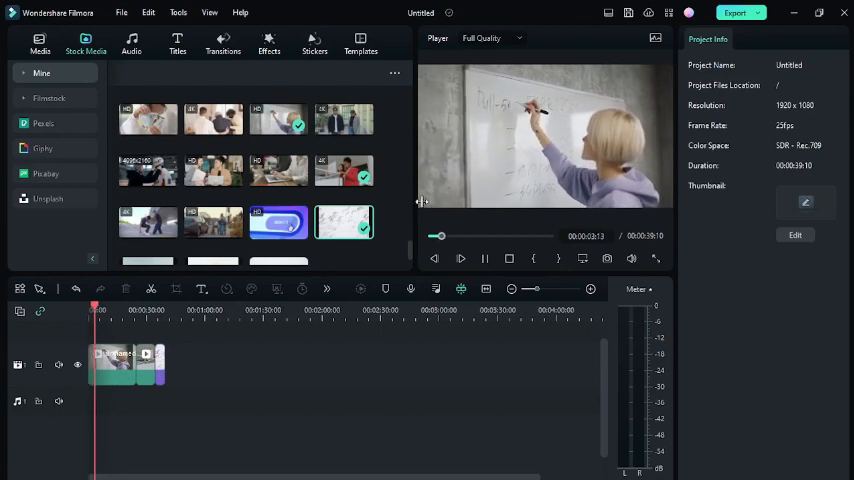
Step: Add a Plain Text Basic 1 title on a track above the whiteboard clip
{"action": "left_click", "coordinate": [176, 44]}
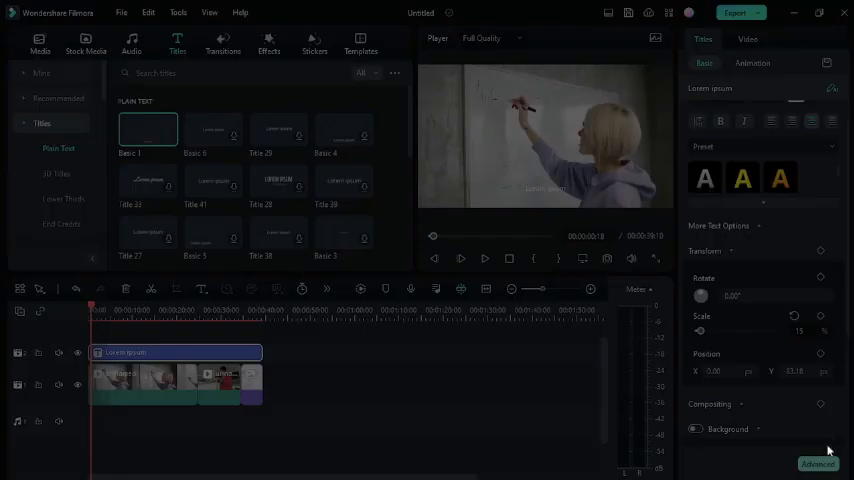
Step: In Advanced Text Edit, enter 'thanks' and move the title text toward the bottom of the frame
{"action": "left_click", "coordinate": [816, 464]}
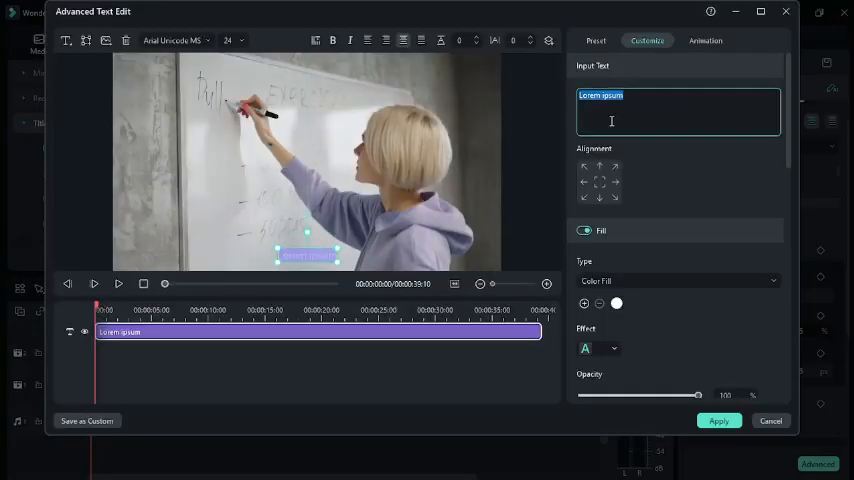
{"action": "type", "text": "thanks"}
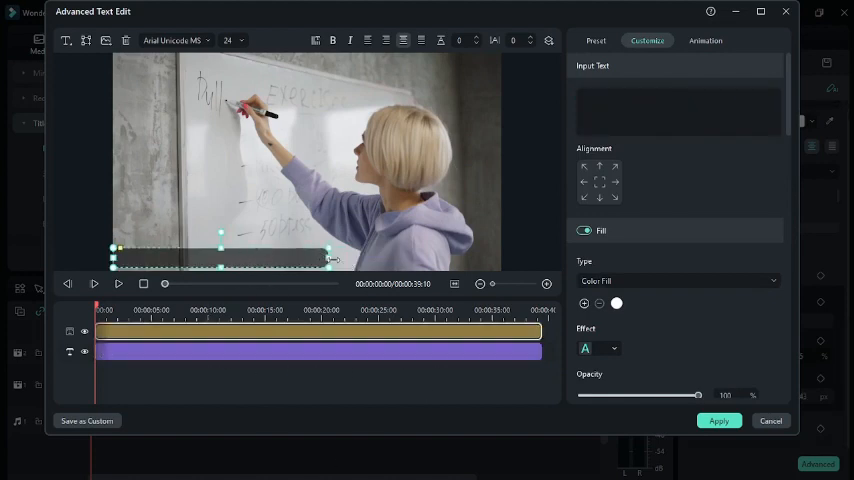
{"action": "left_click_drag", "start_coordinate": [330, 258], "coordinate": [500, 262]}
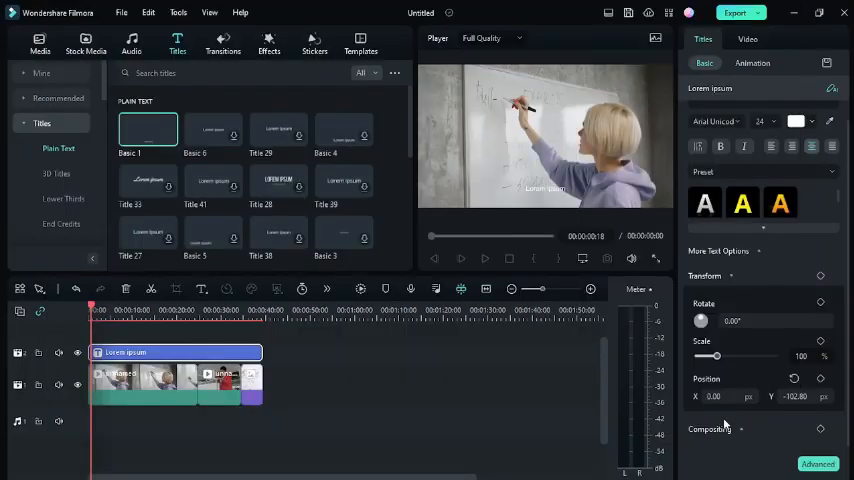
Step: Add a second plain title reading 'thanks for watching subscribe to our channel' and show its animation presets
{"action": "left_click", "coordinate": [148, 132]}
{"action": "type", "text": "thanks for watching subscribe to our channel"}
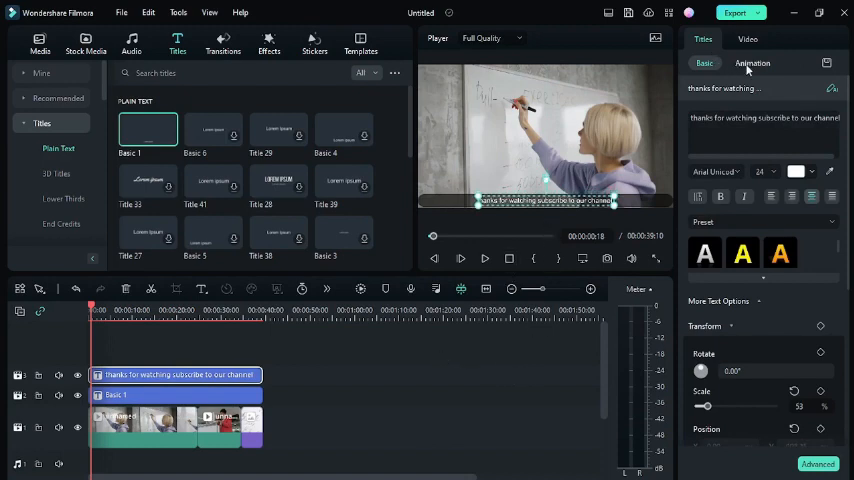
{"action": "left_click", "coordinate": [752, 64]}
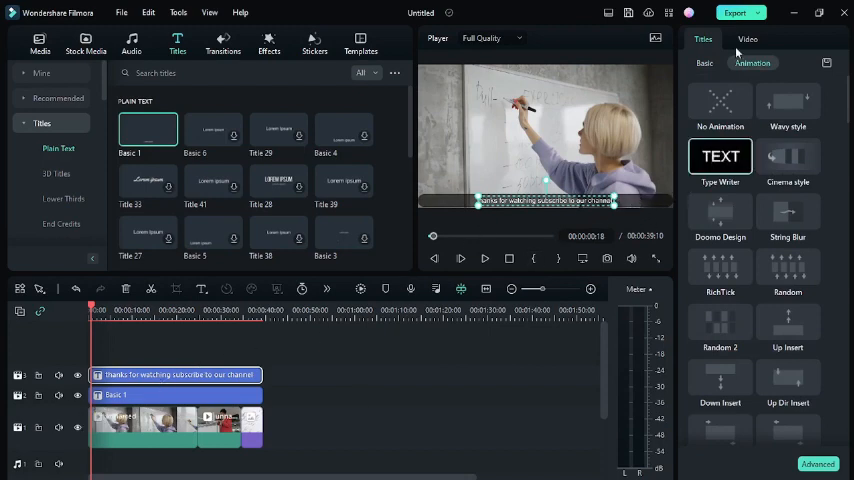
Step: Stretch the message title along the video and add a Position keyframe under Transform
{"action": "left_click", "coordinate": [704, 64]}
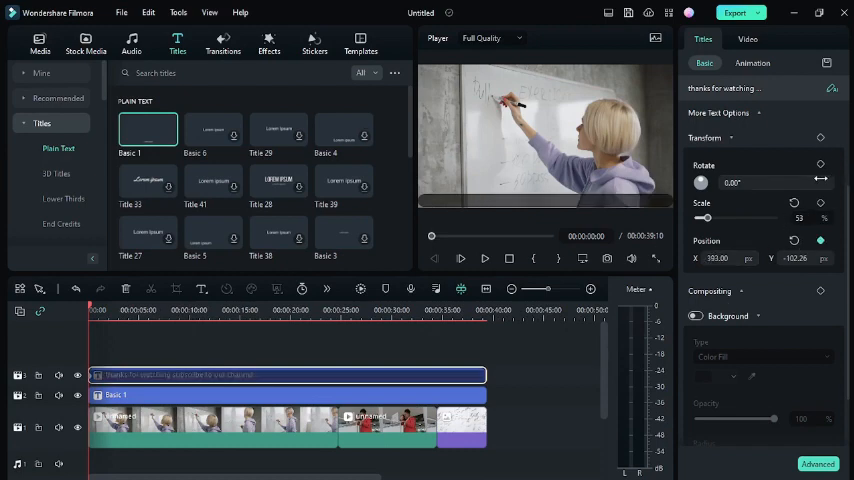
{"action": "left_click", "coordinate": [484, 308]}
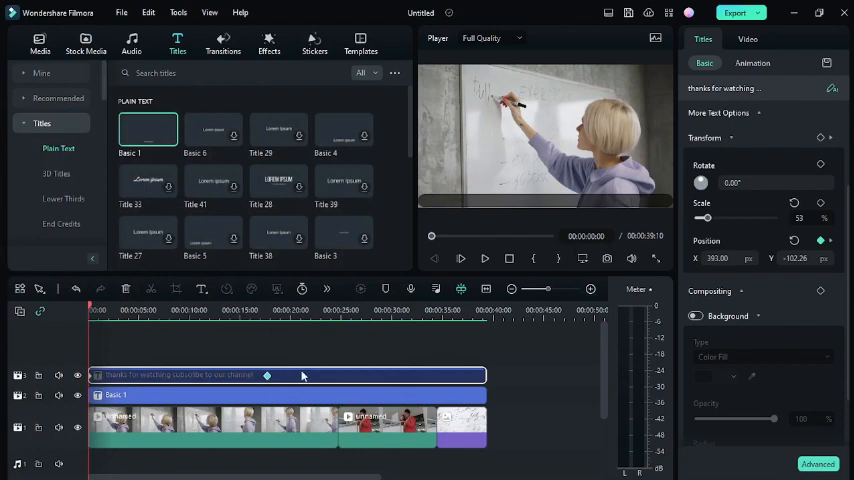
Step: Add further Position X keyframes at later points so the text travels across the bottom of the frame
{"action": "left_click", "coordinate": [460, 258]}
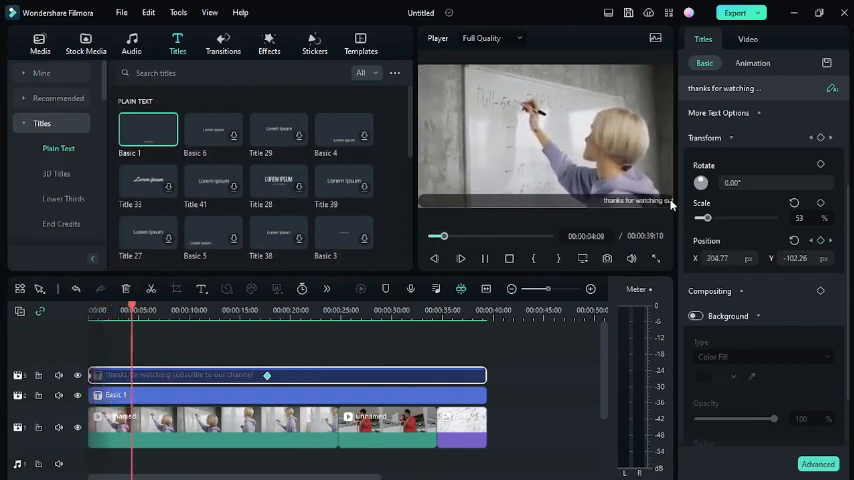
{"action": "left_click", "coordinate": [150, 310]}
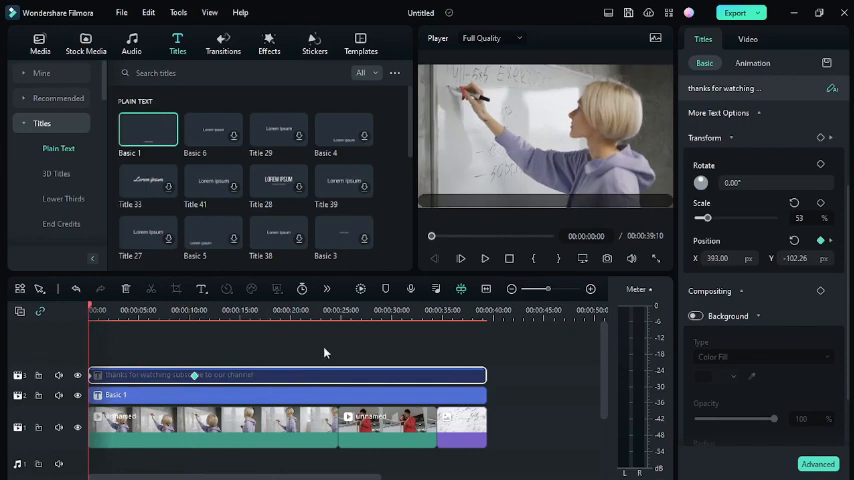
{"action": "left_click", "coordinate": [460, 258]}
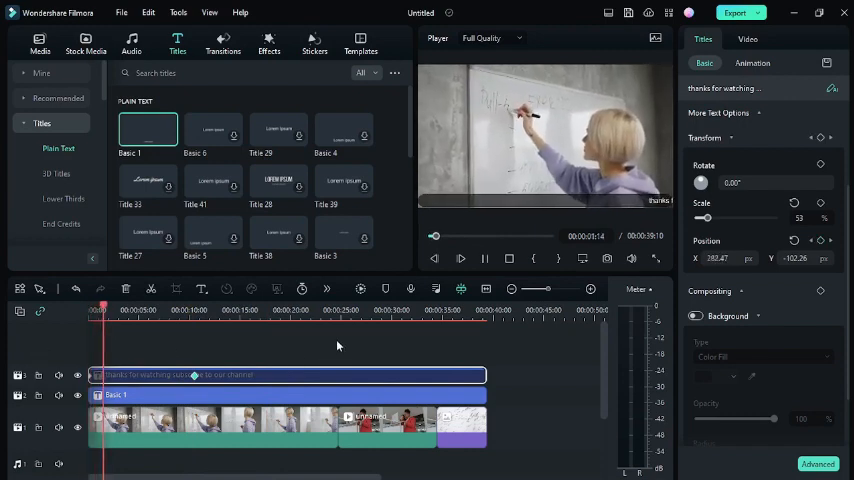